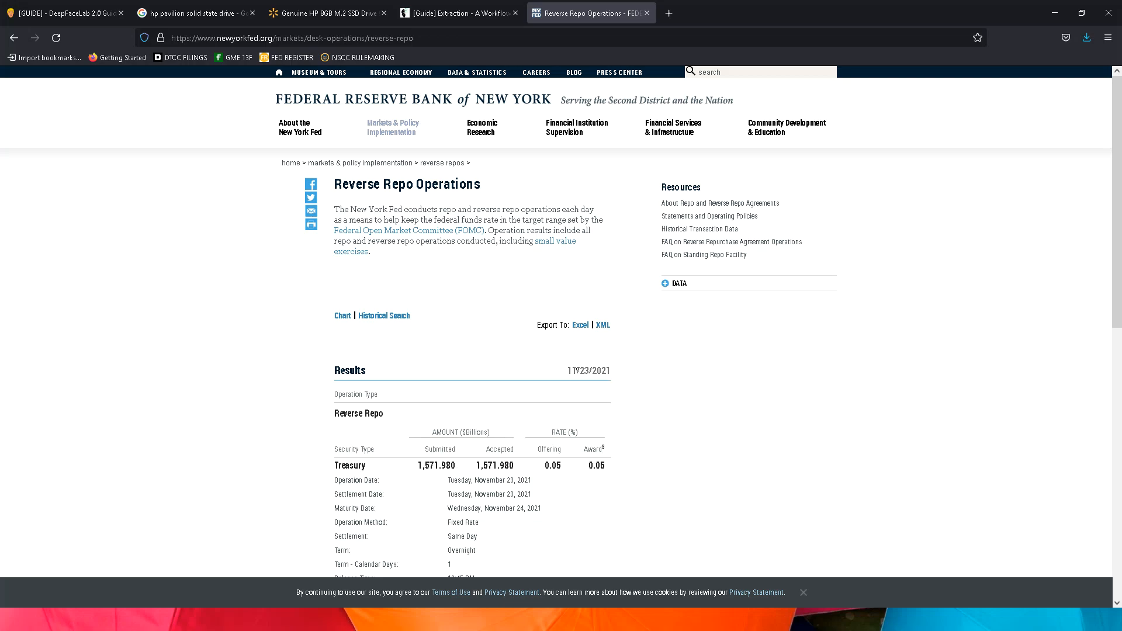
Scroll past the 11/23/2021 results ($1,571.980 billion accepted) to the Treasury reverse repo chart.
scroll("down", 3)
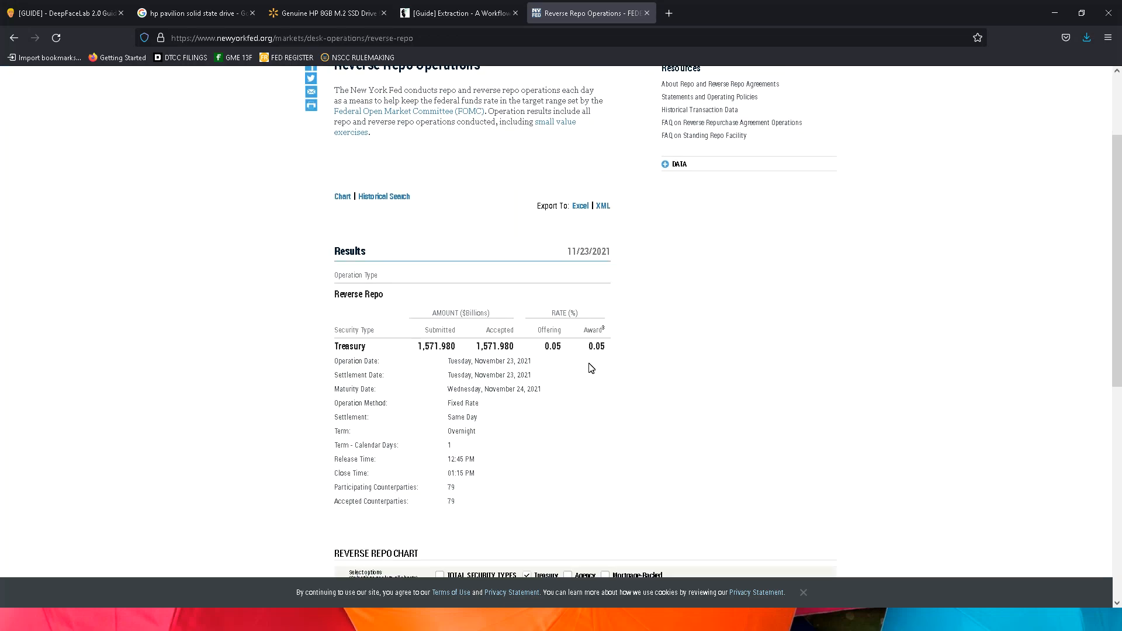
scroll("down", 3)
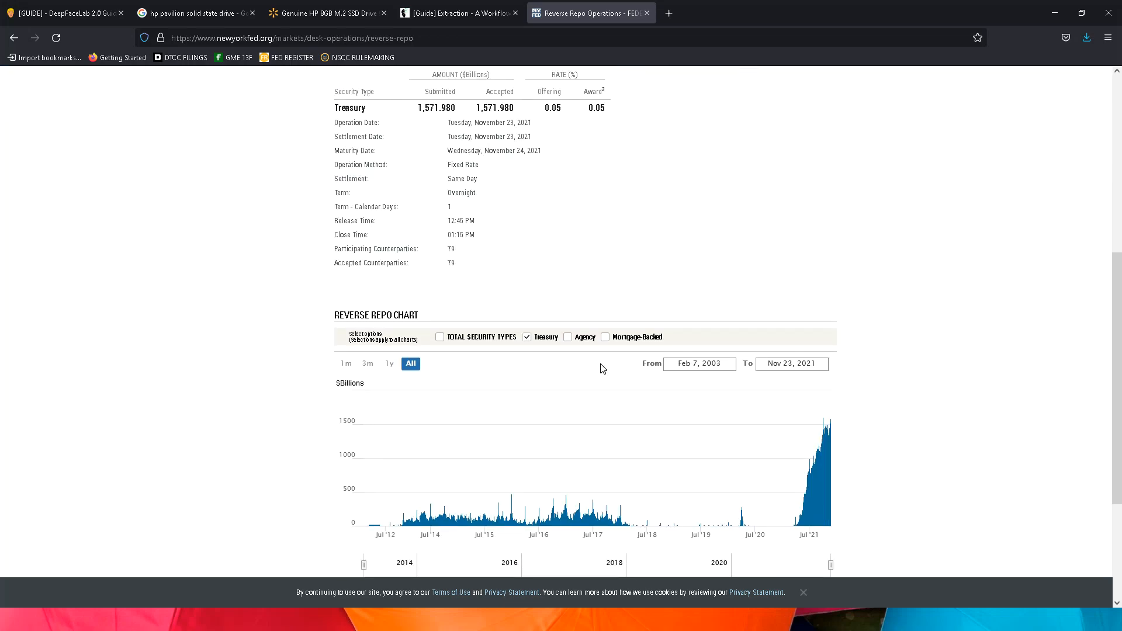
scroll("down", 3)
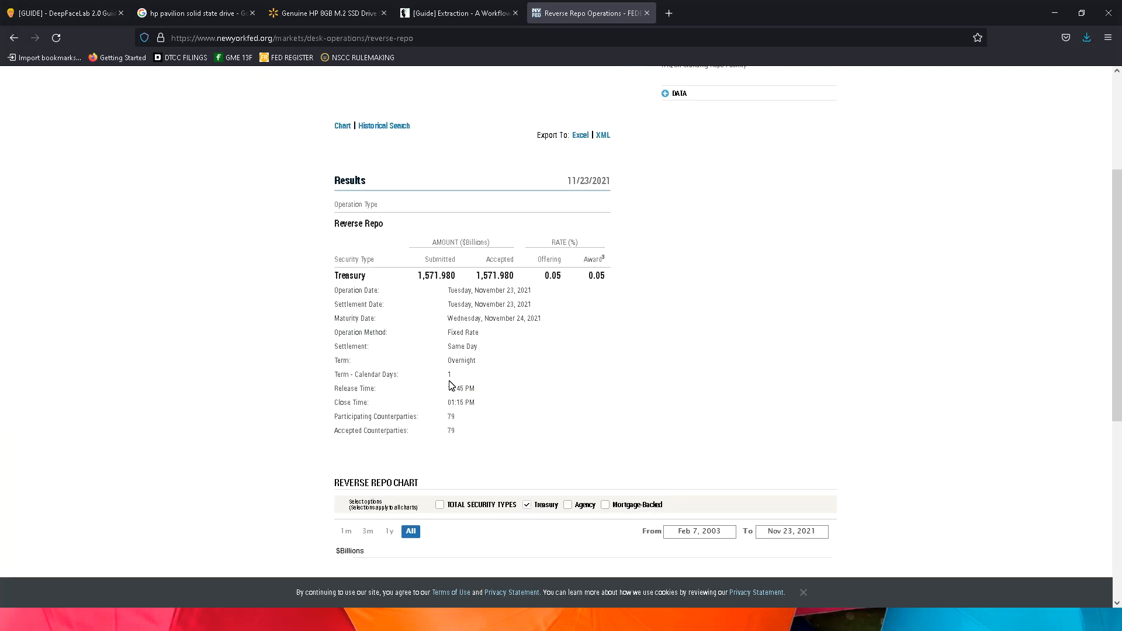
scroll("down", 3)
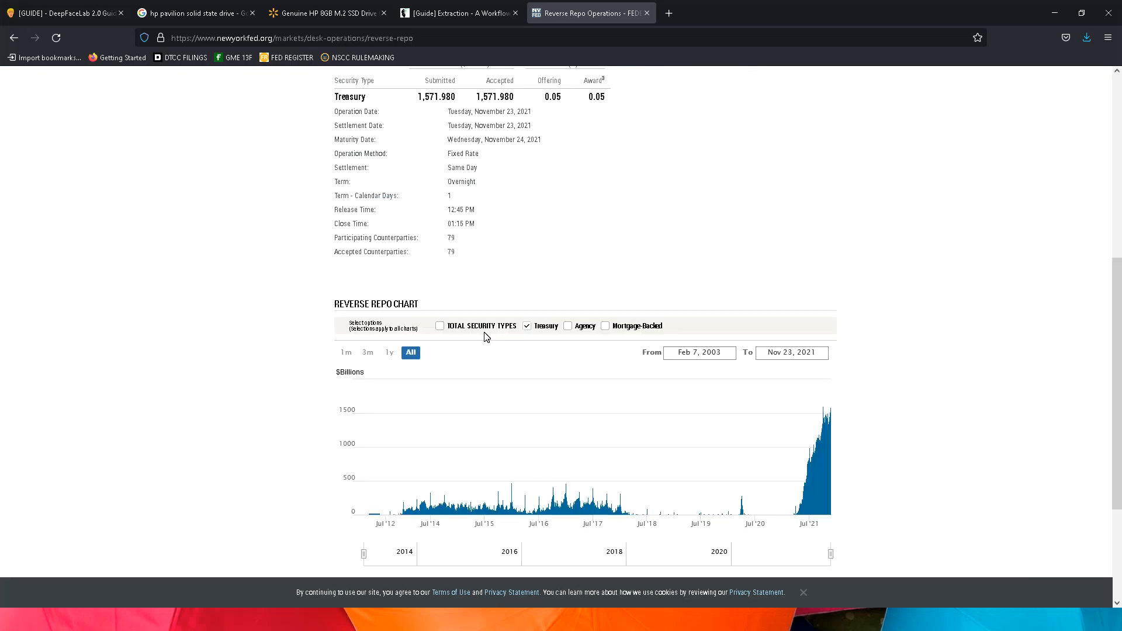
scroll("down", 3)
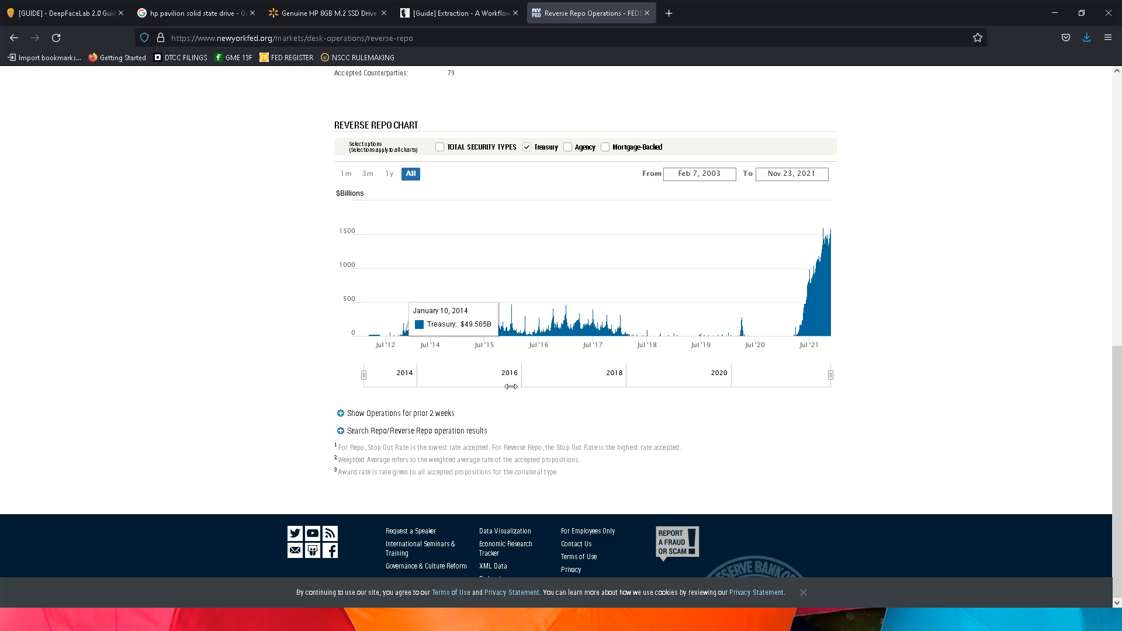
mouse_move(371, 431)
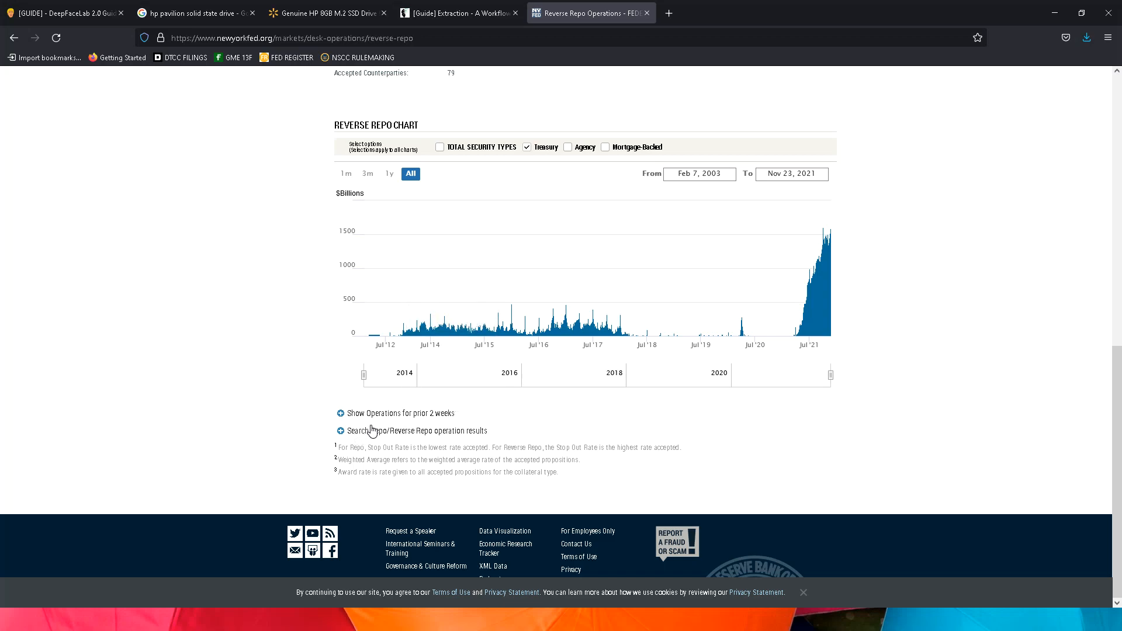
mouse_move(377, 422)
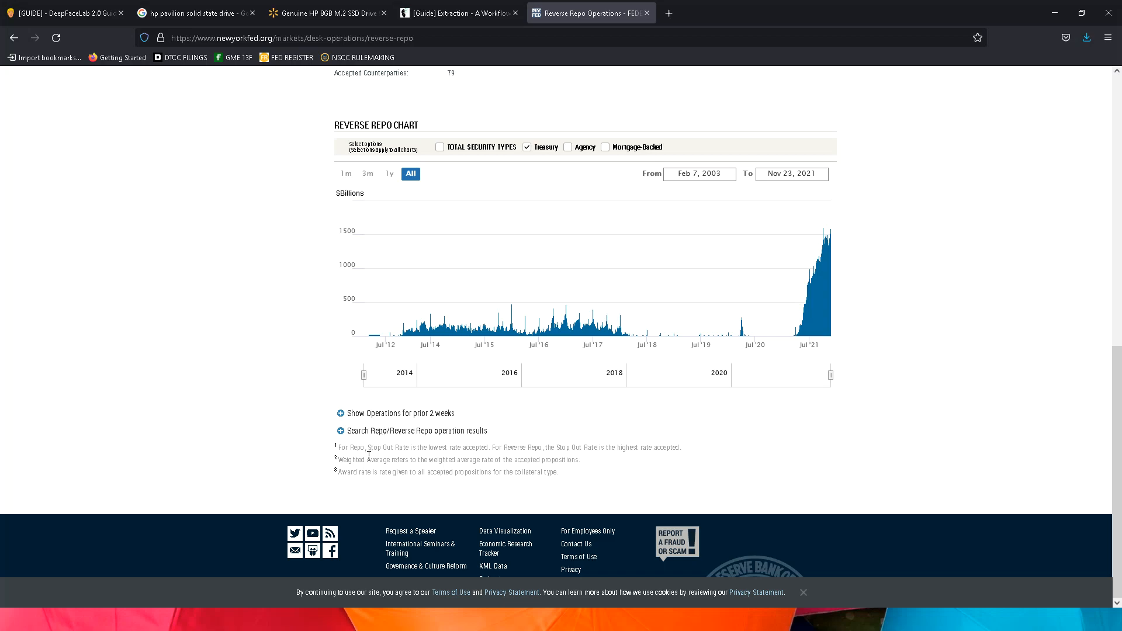
mouse_move(393, 421)
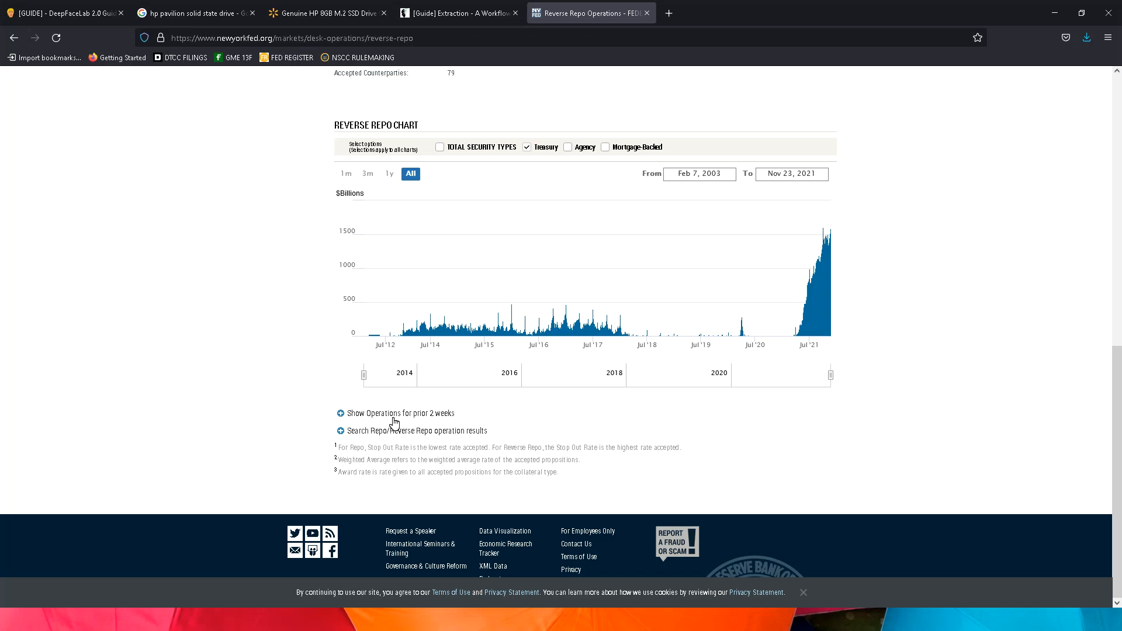
mouse_move(390, 439)
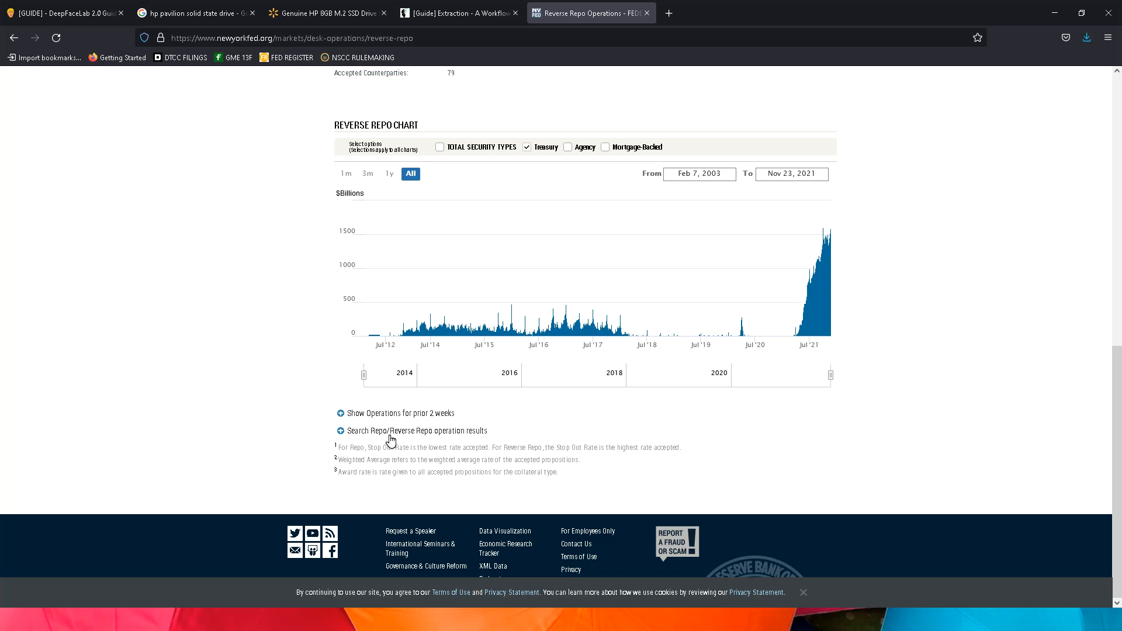
mouse_move(398, 417)
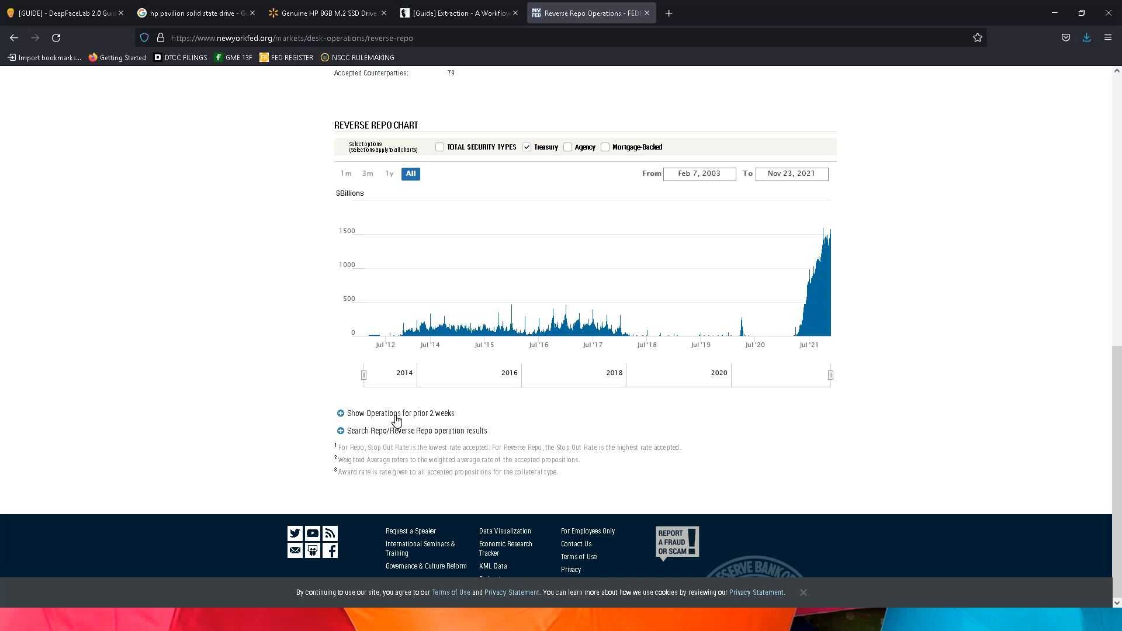
Expand the prior two weeks' operations and scroll to the 11/22/2021 result of $1,573.769 billion.
left_click(341, 413)
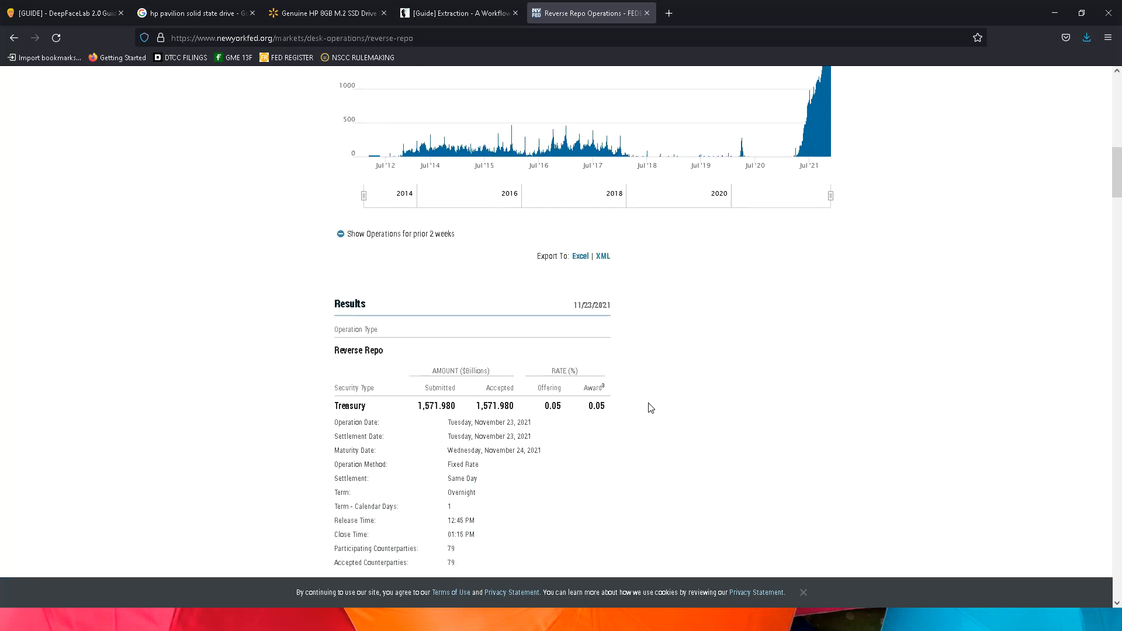
scroll("down", 3)
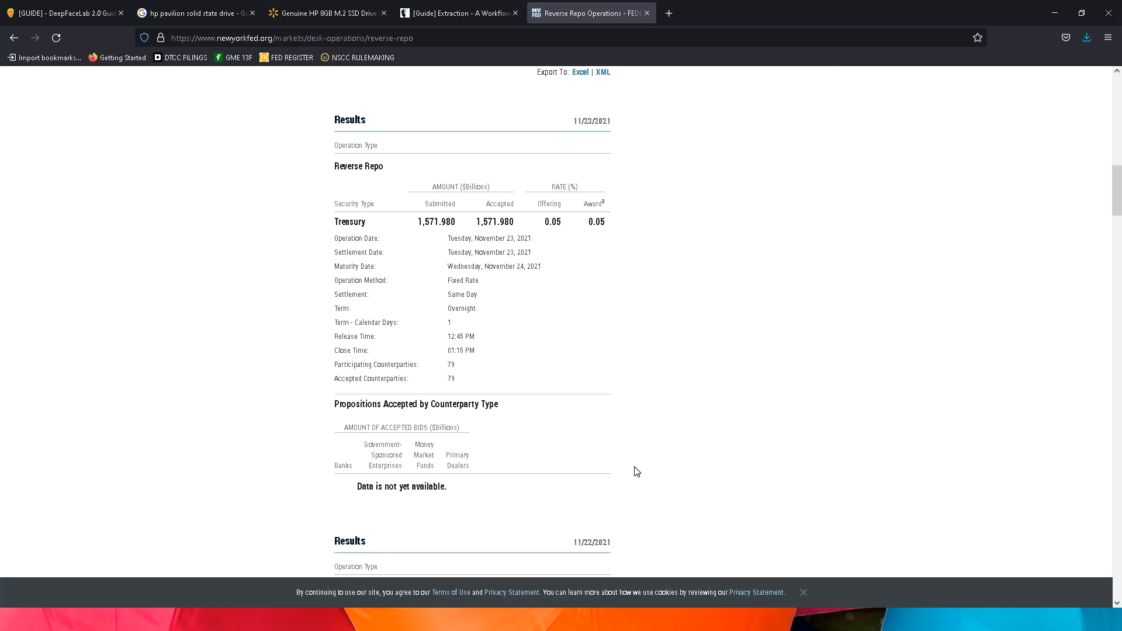
scroll("down", 3)
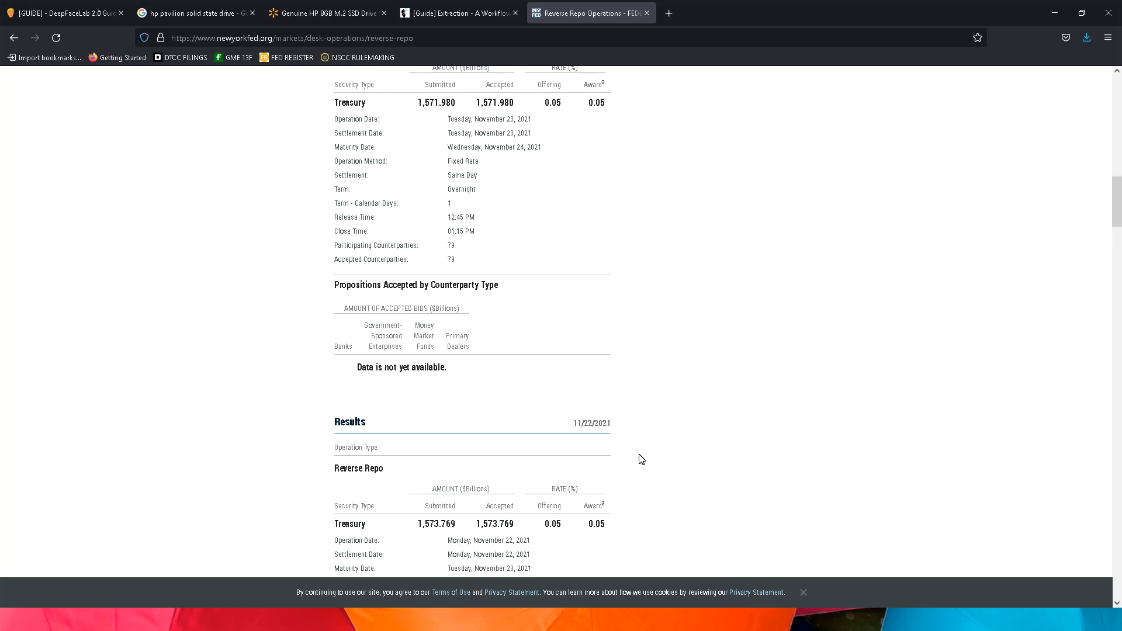
scroll("down", 3)
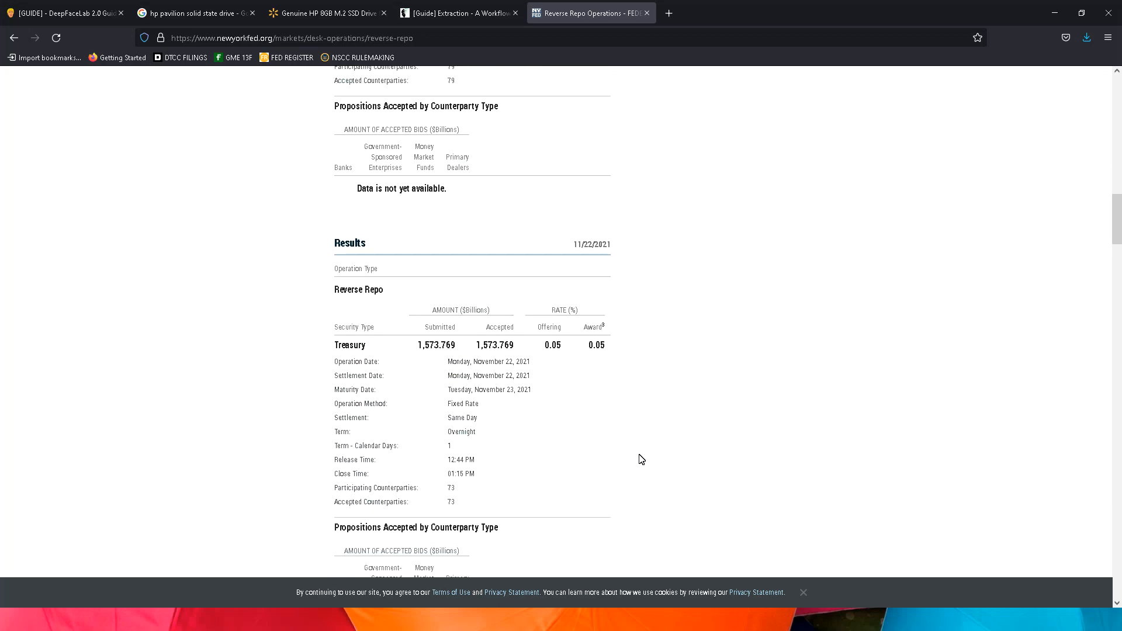
scroll("up", 3)
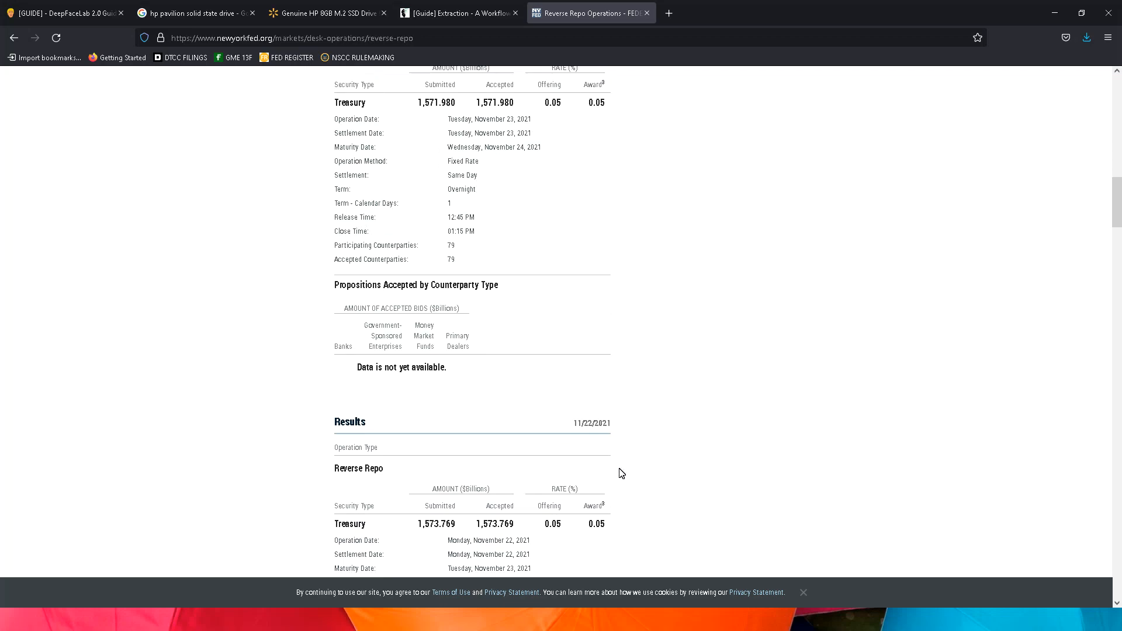
Scroll through the expanded list to the 11/22 and 11/19/2021 daily results.
scroll("down", 3)
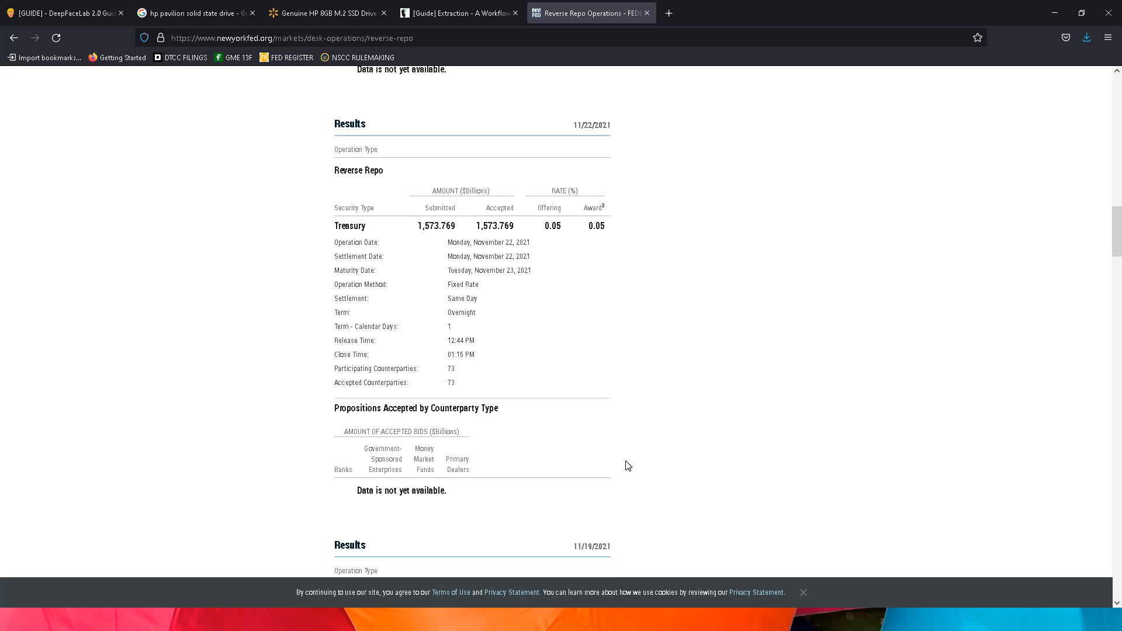
mouse_move(631, 442)
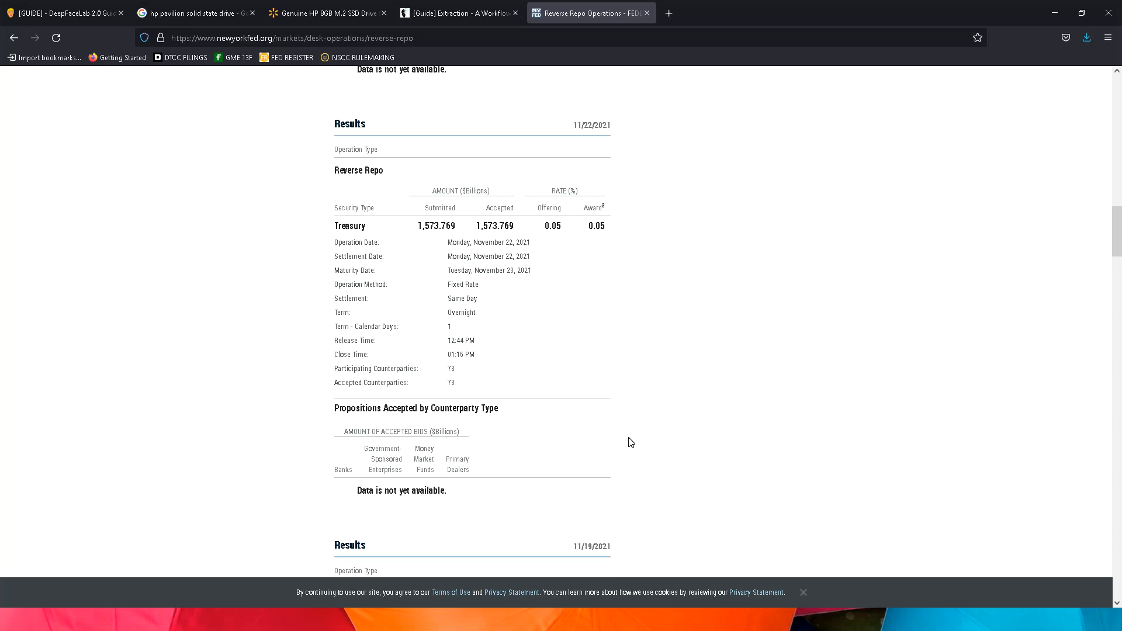
scroll("down", 3)
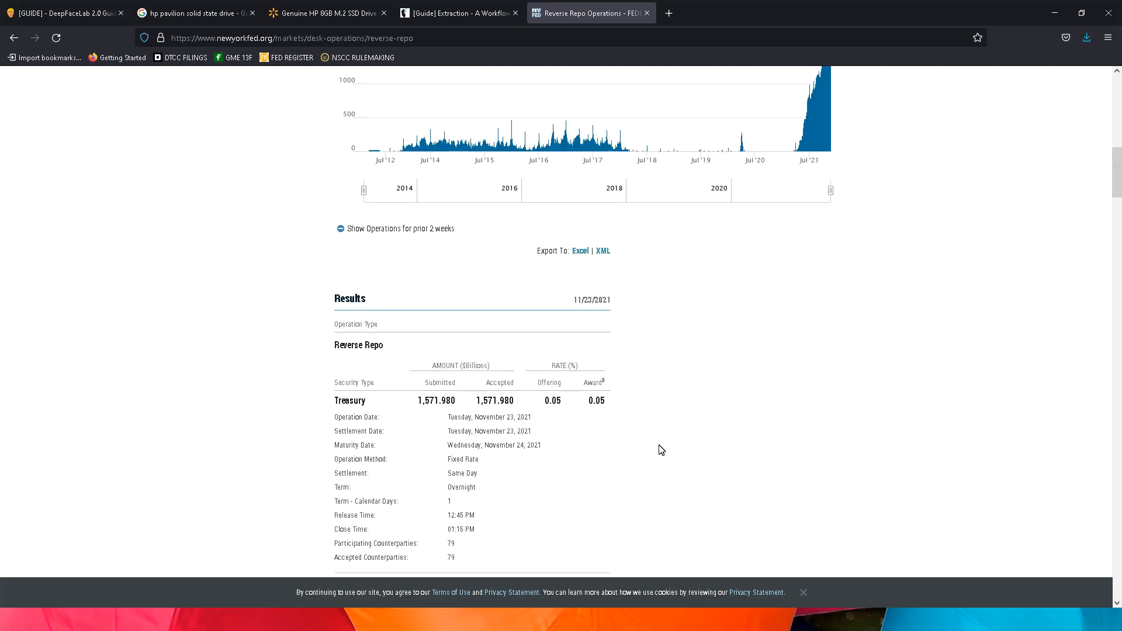
mouse_move(648, 428)
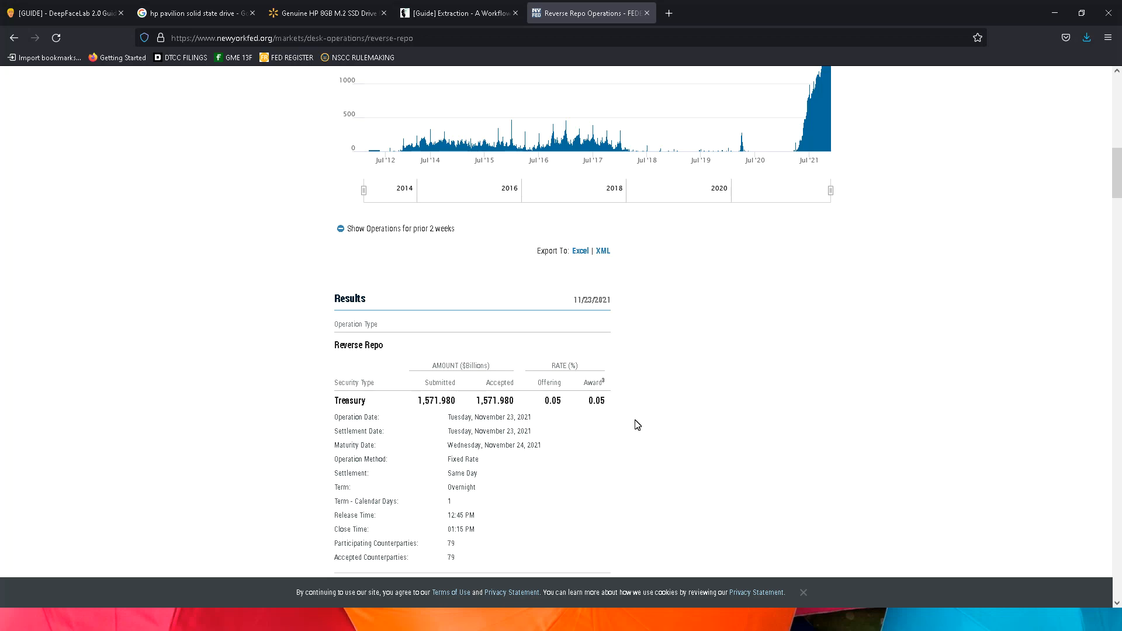
mouse_move(661, 402)
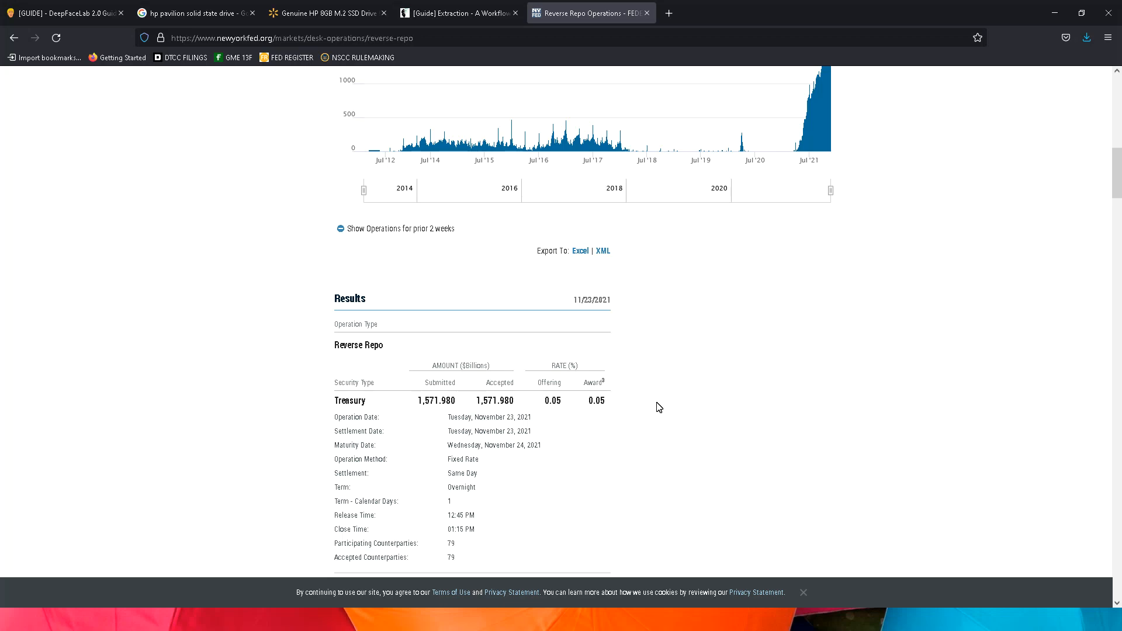
mouse_move(659, 399)
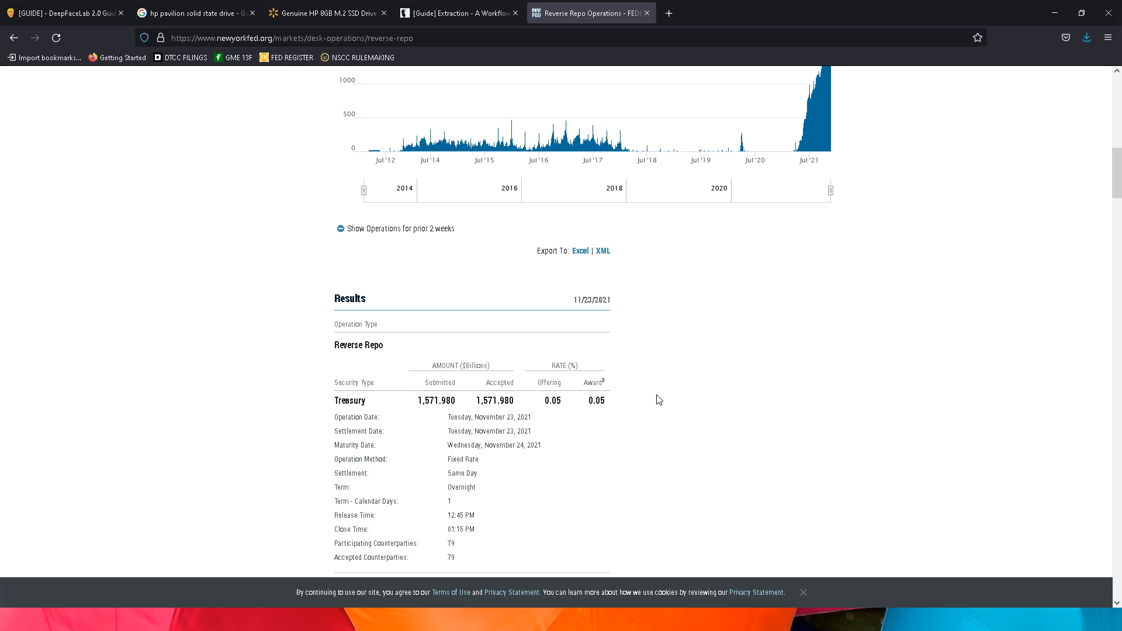